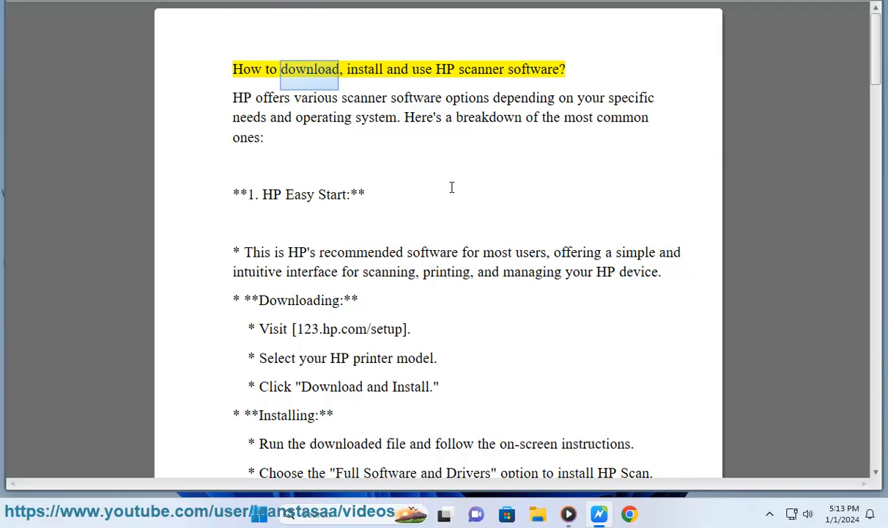
- Read the guide's title and HP Easy Start download steps aloud, then open the 123.hp.com link
double_click(533, 69)
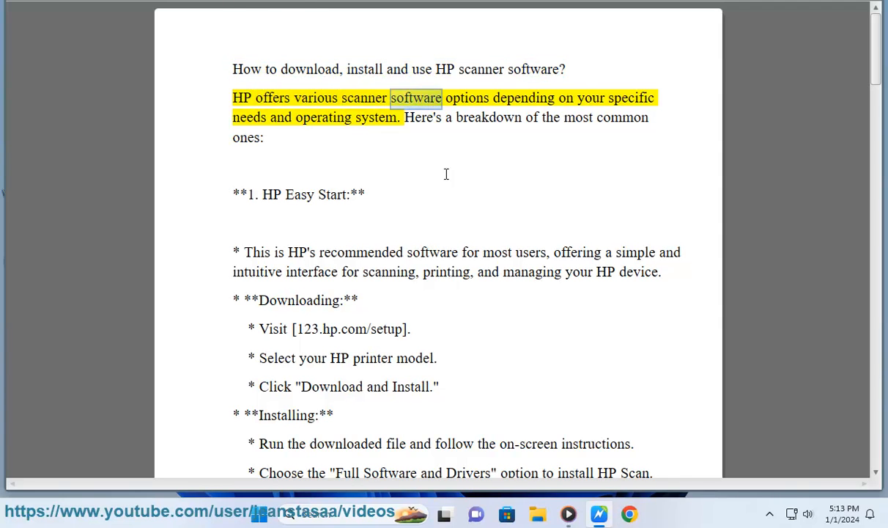
double_click(323, 117)
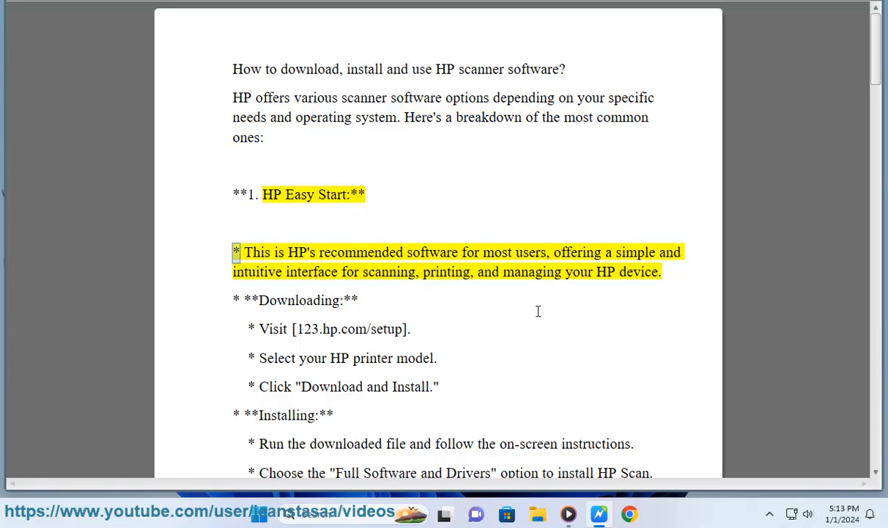
double_click(530, 252)
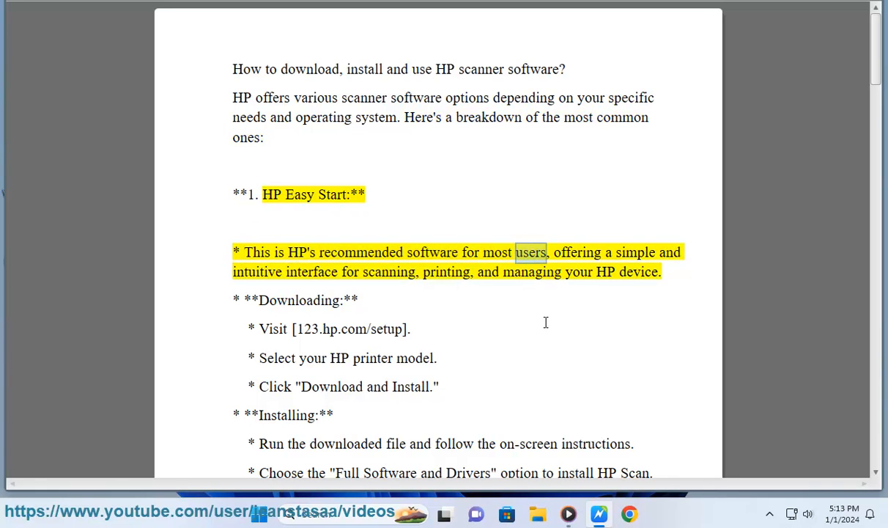
scroll("down", 3)
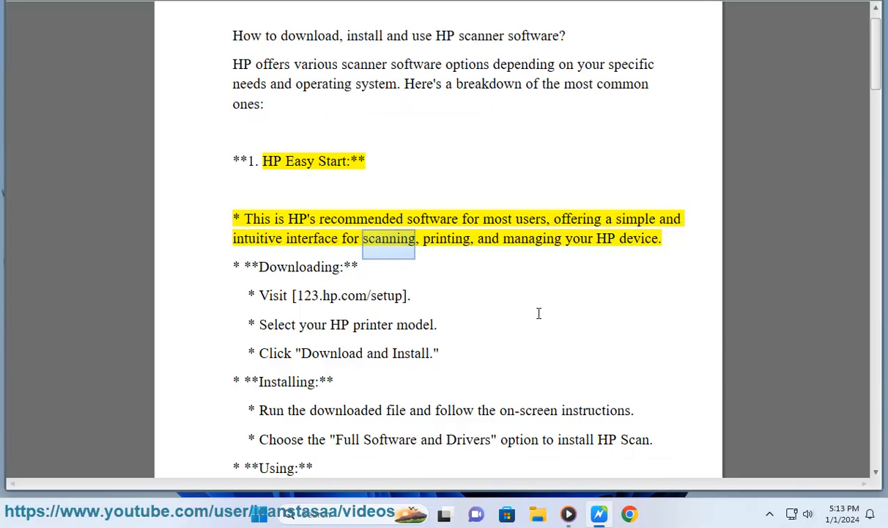
double_click(604, 238)
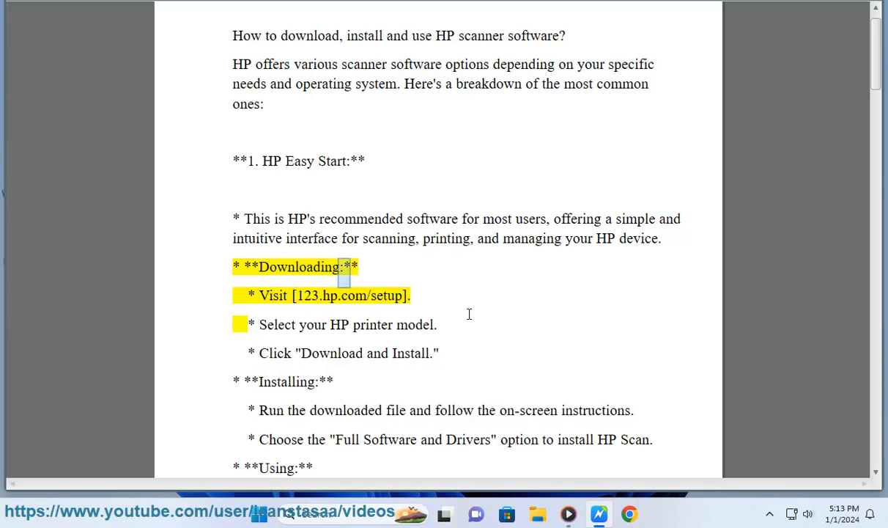
double_click(348, 295)
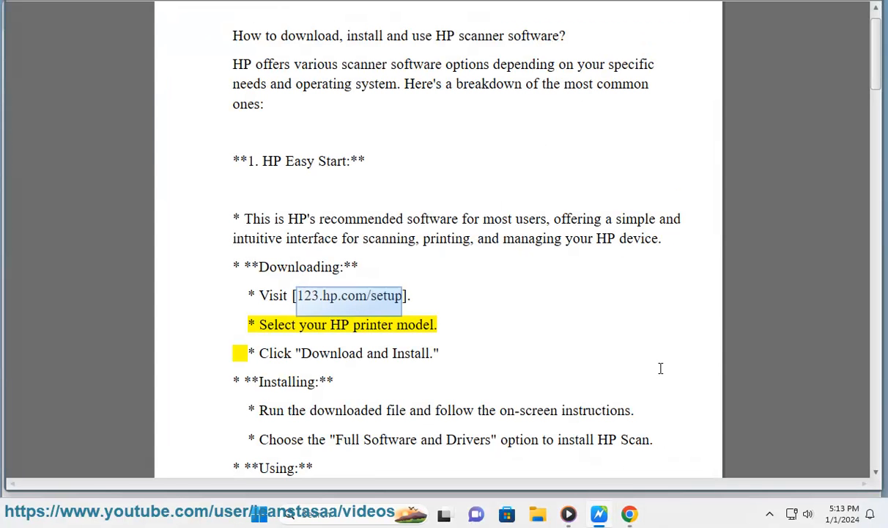
left_click(349, 295)
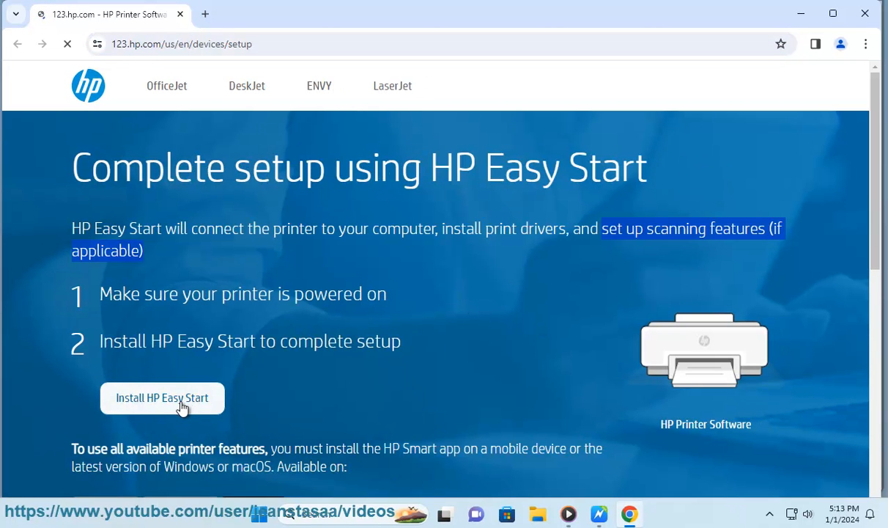
- Download the HP Easy Start installer, run it, and approve the User Account Control prompt
left_click(161, 397)
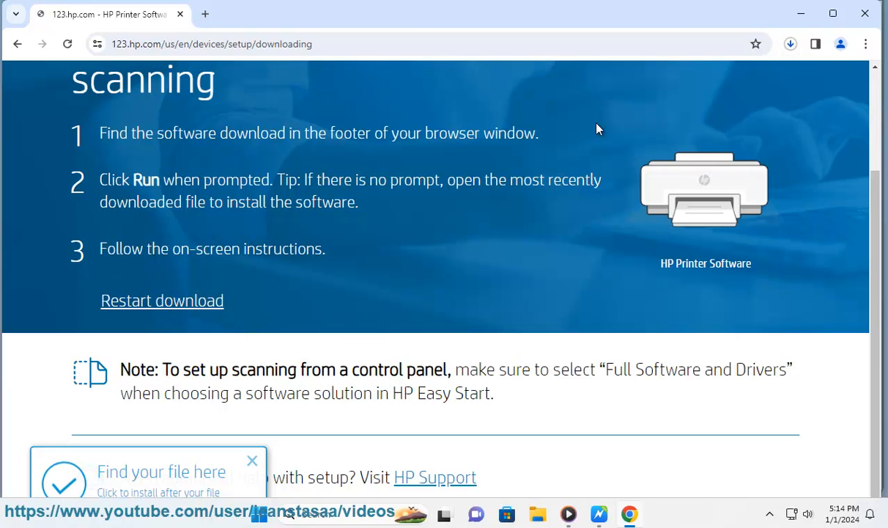
left_click(790, 44)
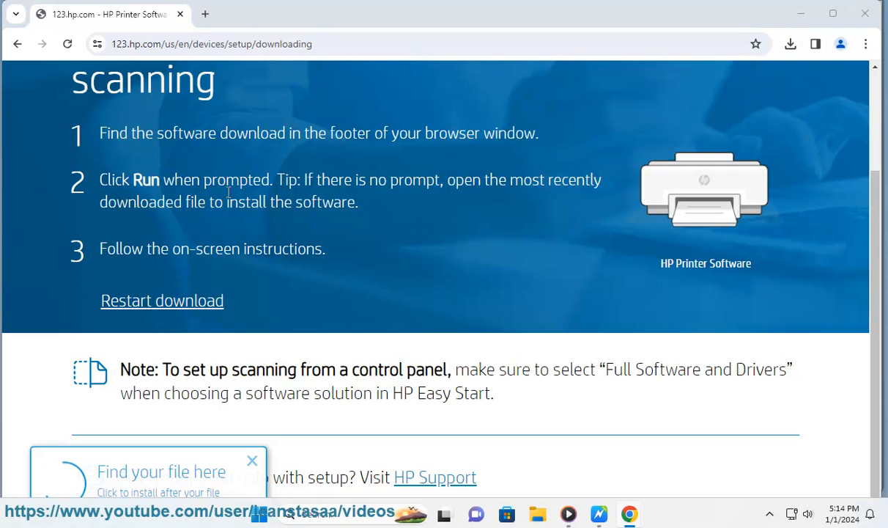
mouse_move(509, 259)
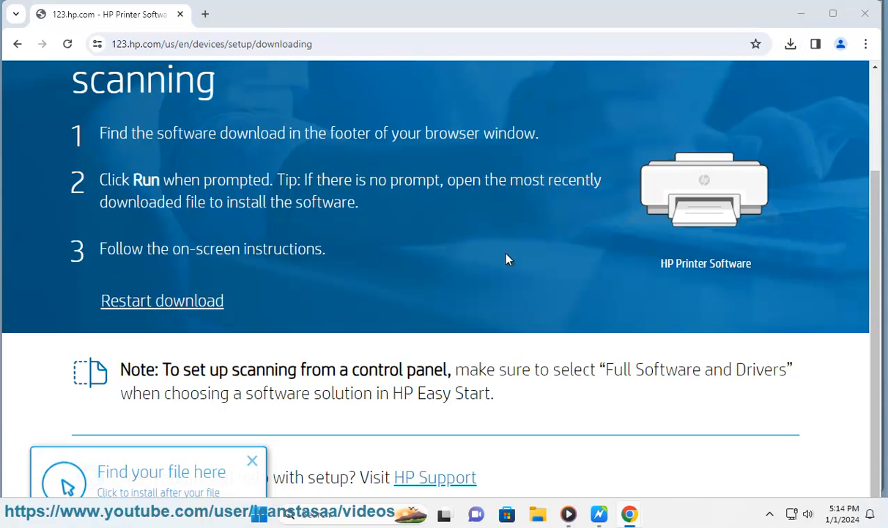
scroll("up", 3)
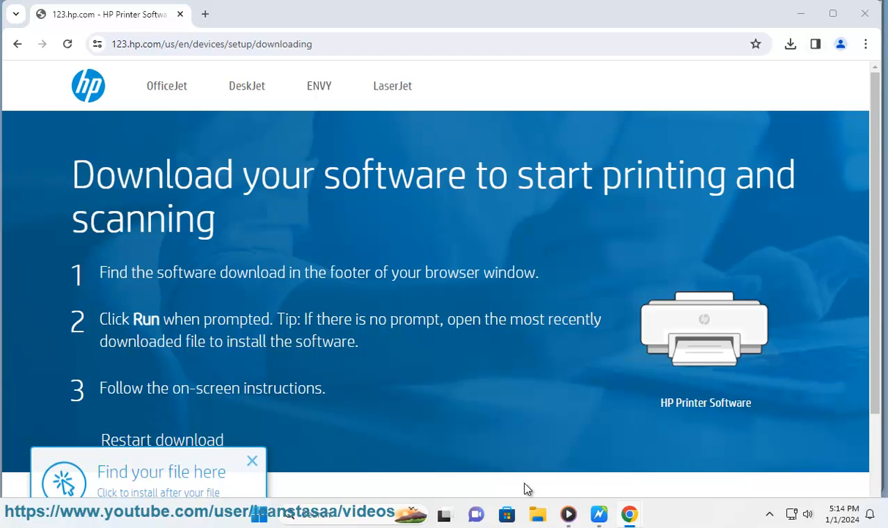
left_click(521, 513)
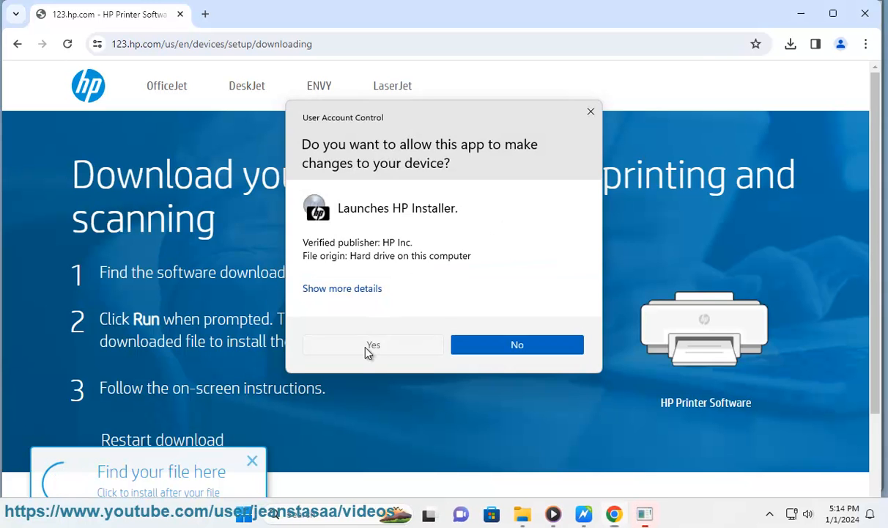
left_click(373, 344)
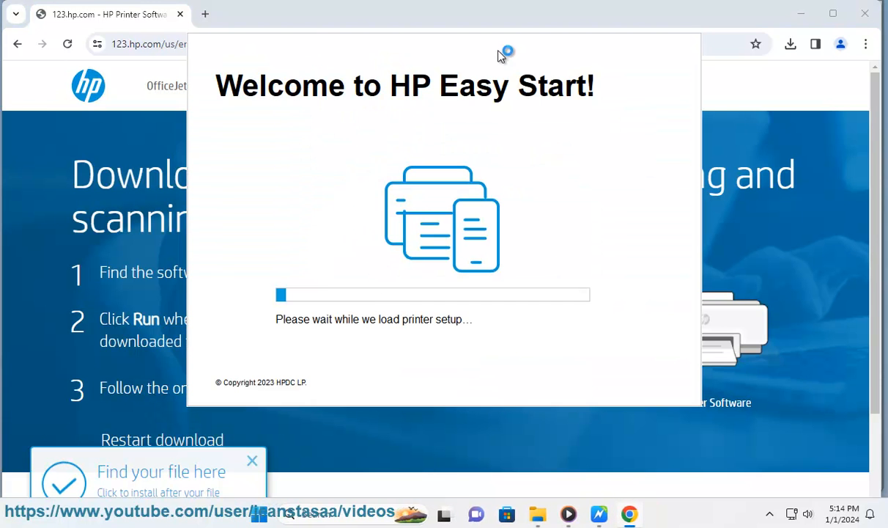
mouse_move(381, 105)
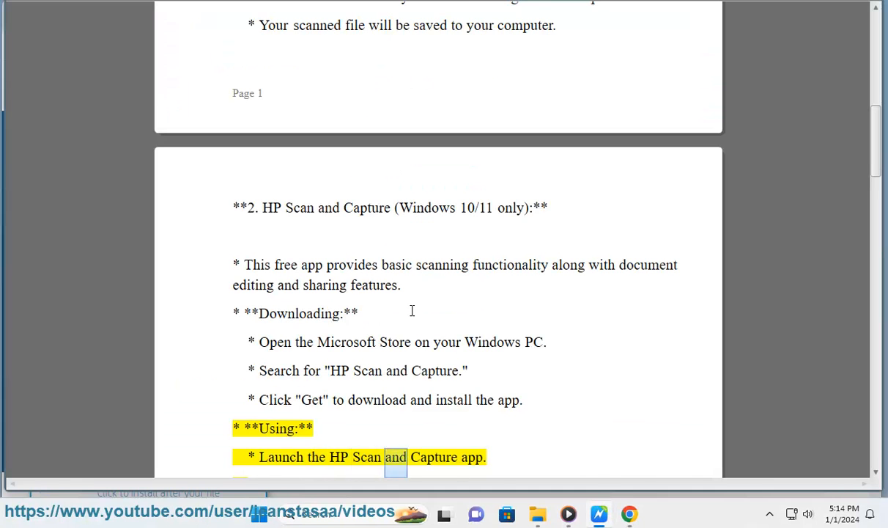
- Keep reading section 2 aloud, briefly open Microsoft Store, then continue into section 3
scroll("down", 3)
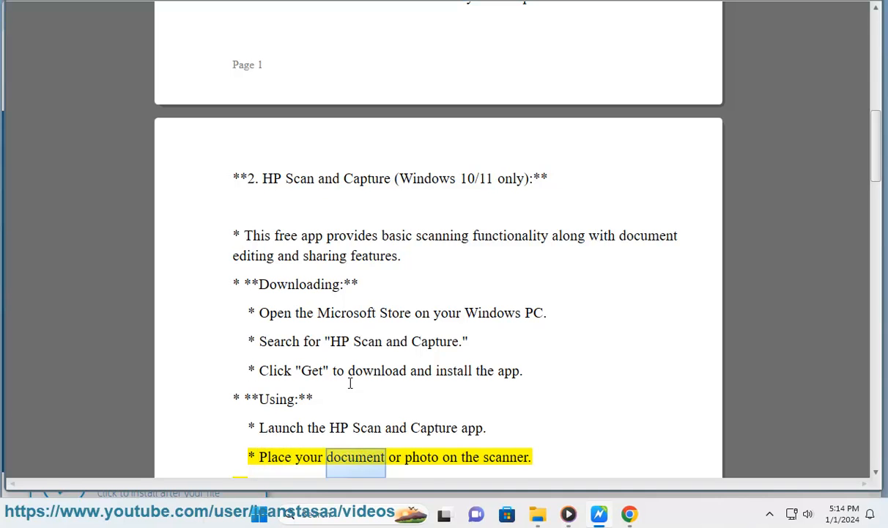
left_click(506, 513)
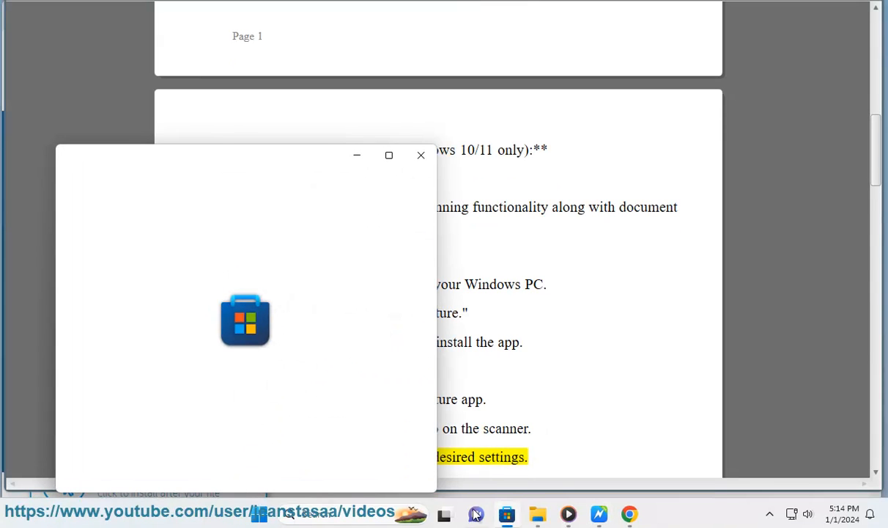
left_click(315, 511)
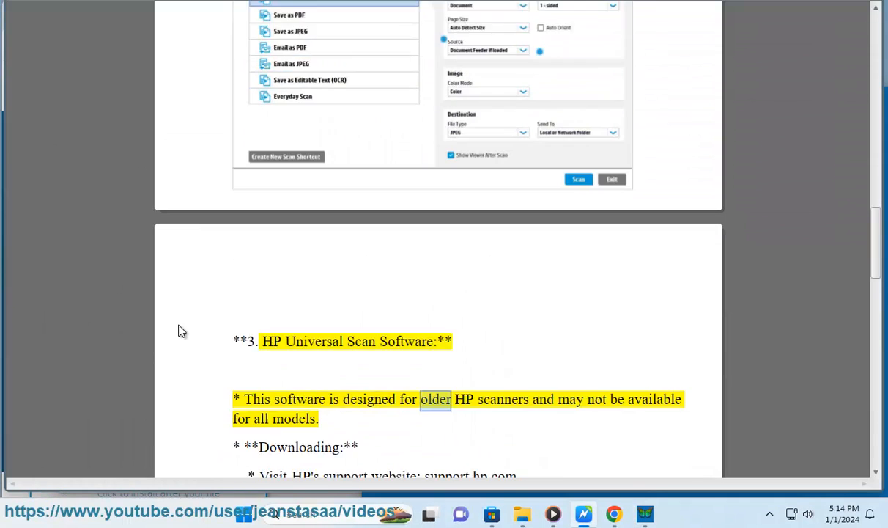
scroll("down", 3)
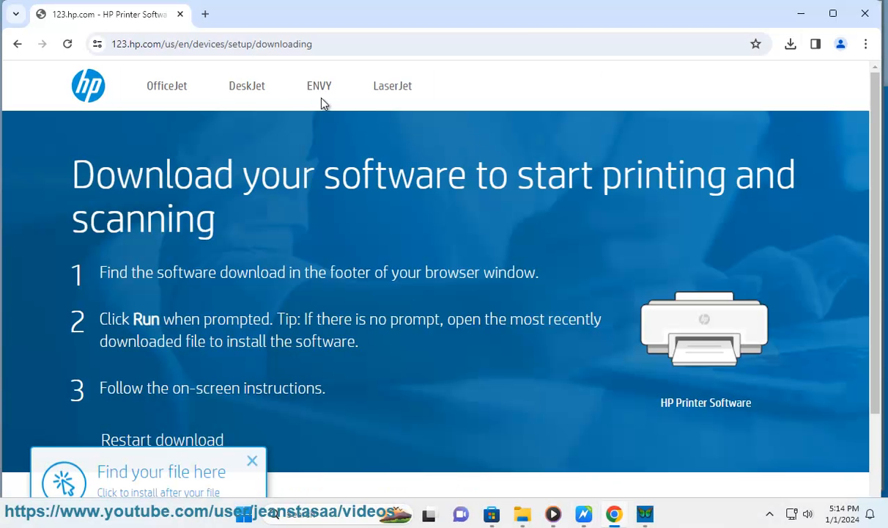
mouse_move(377, 70)
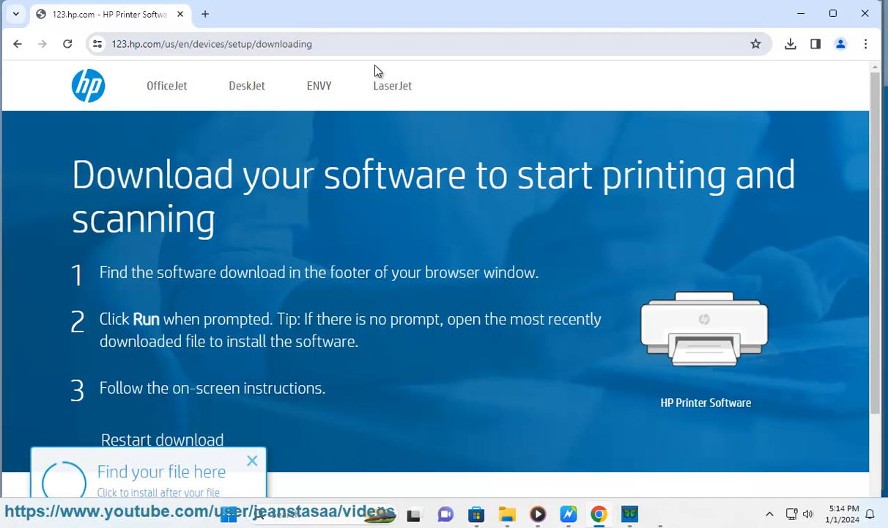
- Scroll the 123.hp.com page down to the Full Software and Drivers scanning note
scroll("down", 3)
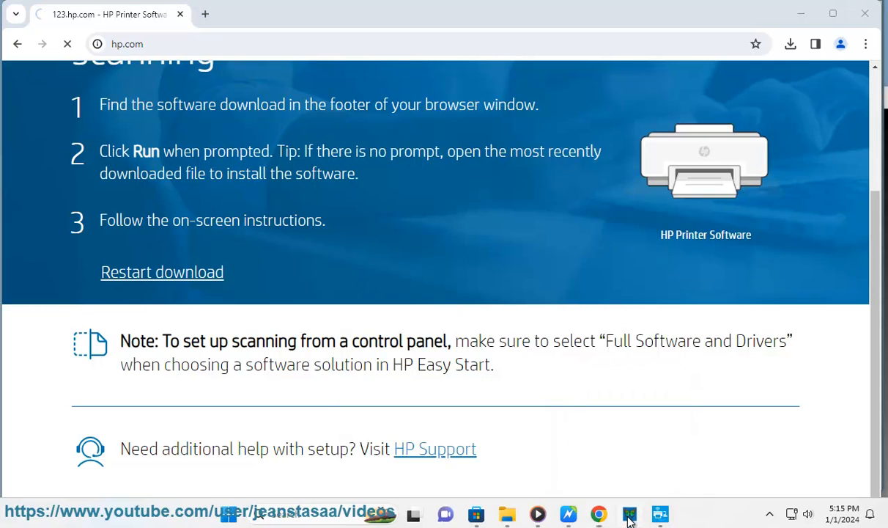
- Launch HP Scan and Capture and choose Settings Menu from its 'No device selected' prompt
left_click(629, 513)
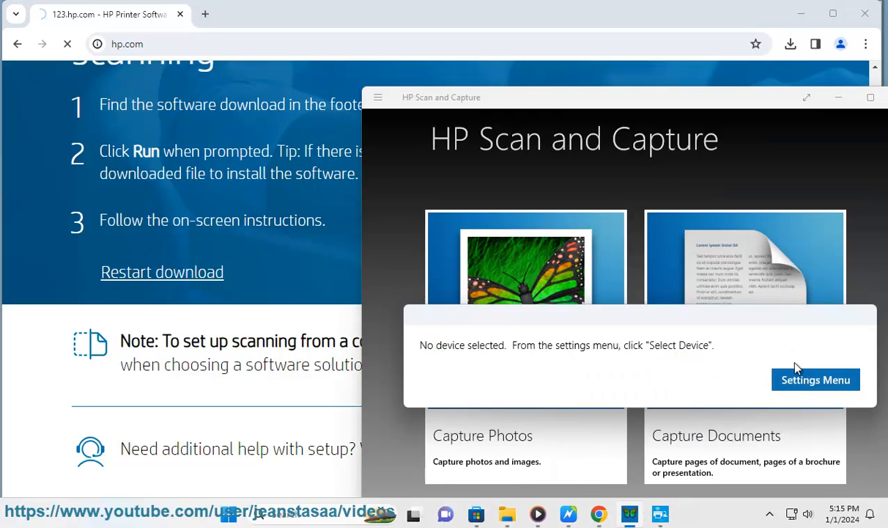
left_click(815, 380)
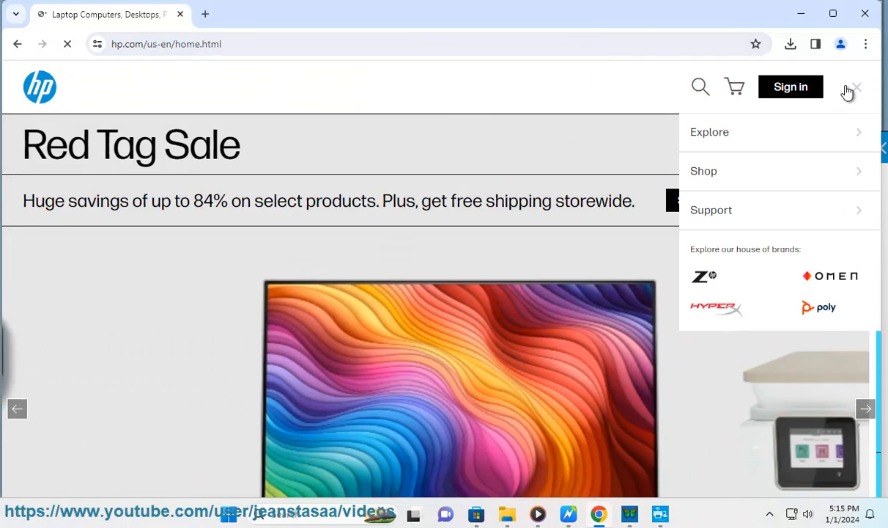
- Close the hp.com navigation menu and open the HP Smart Tank printer banner
left_click(710, 210)
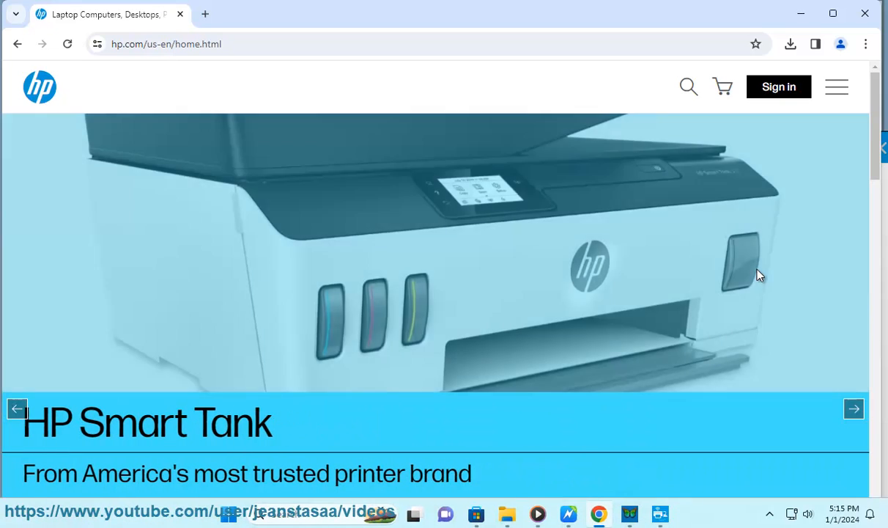
left_click(67, 44)
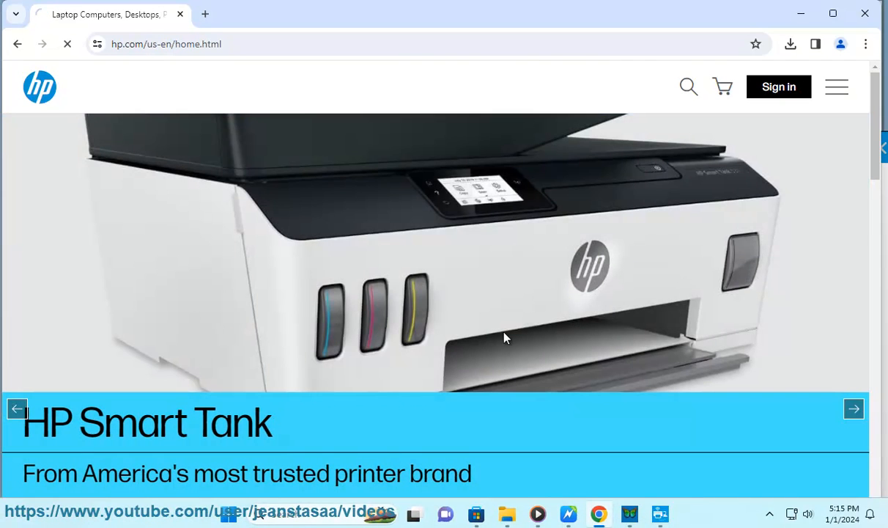